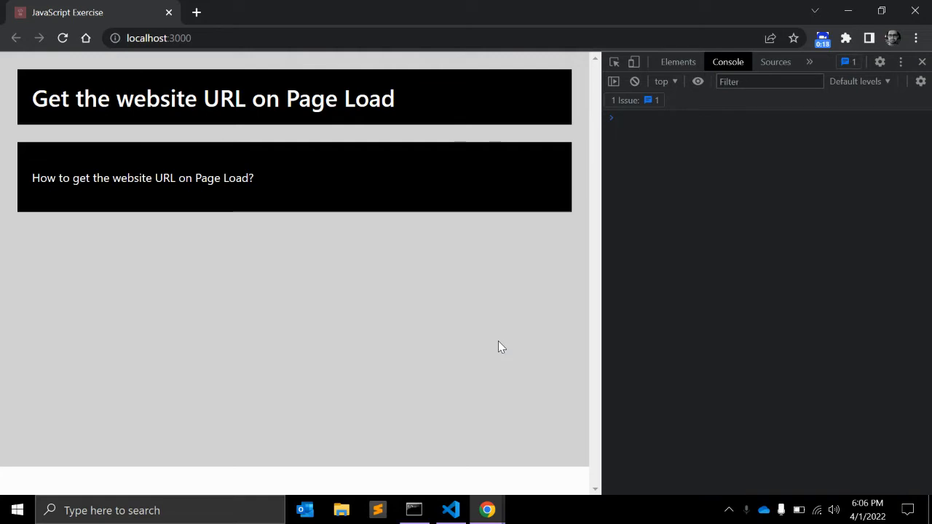
# Add a new line console.log(document) at the end of script.js.
pyautogui.click(452, 510)
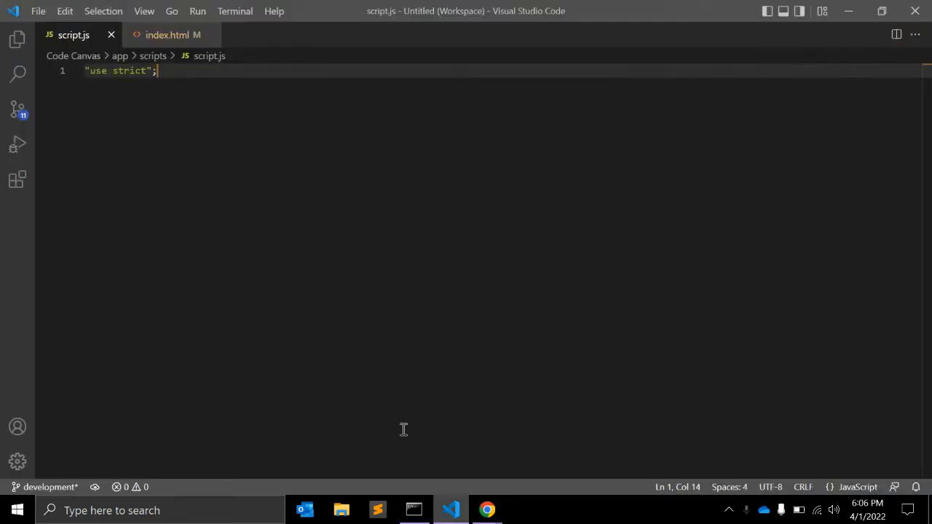
pyautogui.press('Enter')
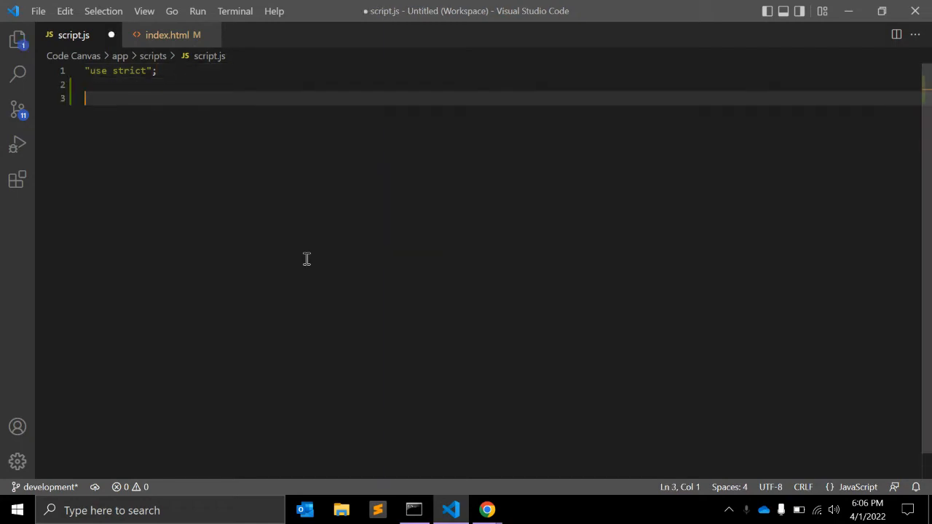
pyautogui.write('c')
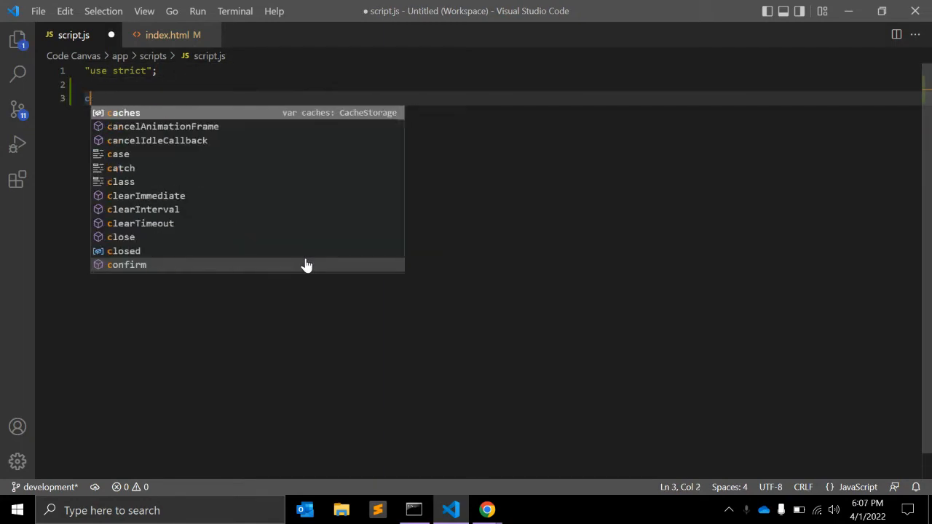
pyautogui.write('onsole')
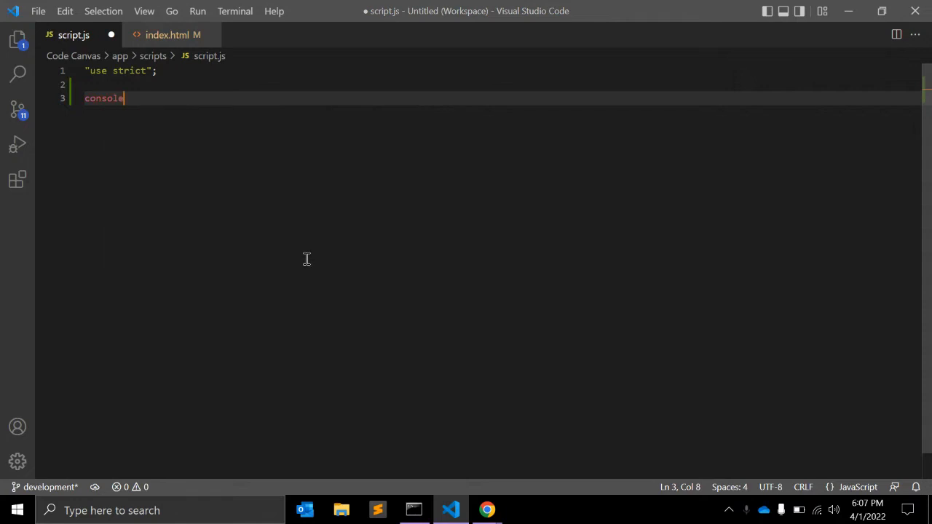
pyautogui.write('.log(')
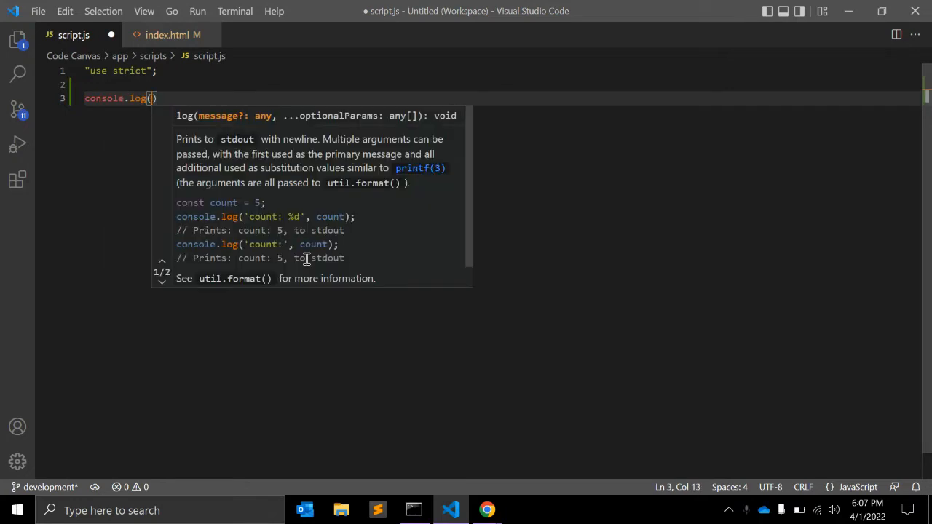
pyautogui.write('do')
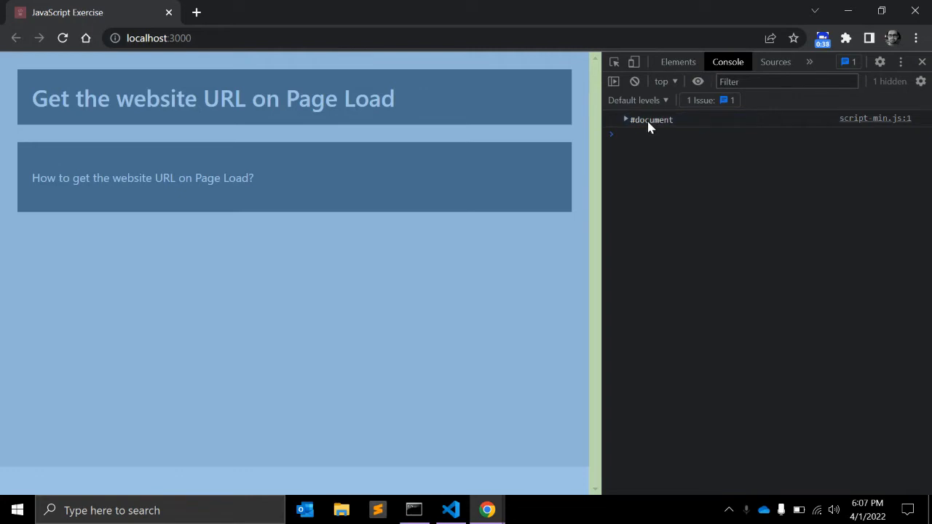
# Expand the logged #document object in Chrome's console.
pyautogui.click(624, 120)
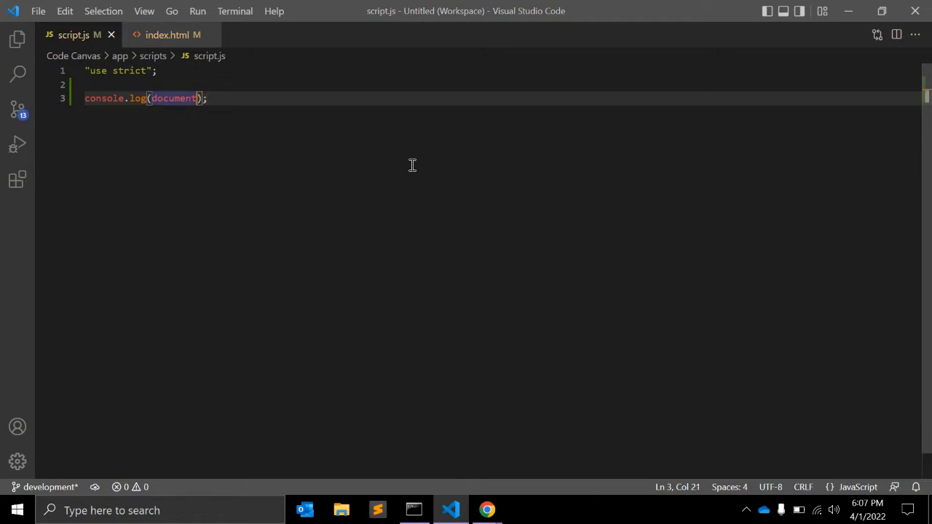
pyautogui.write('.URLs')
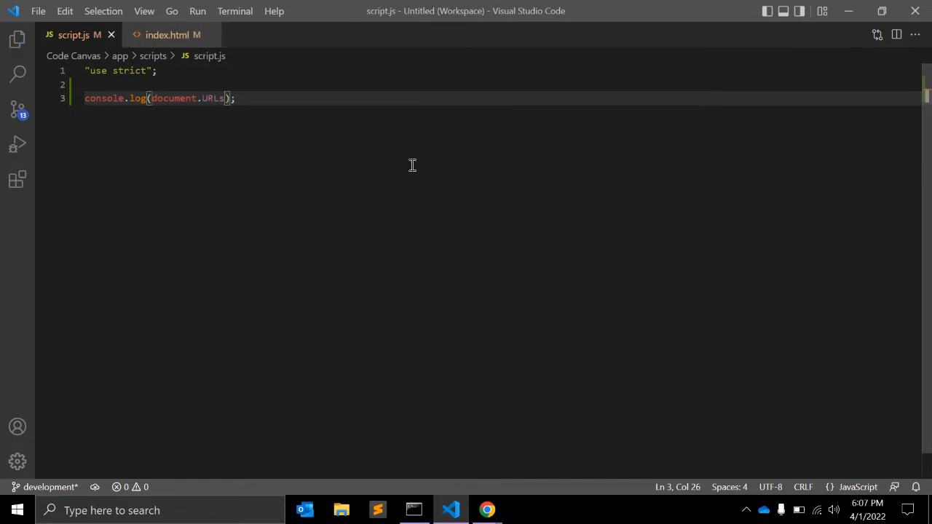
pyautogui.click(486, 510)
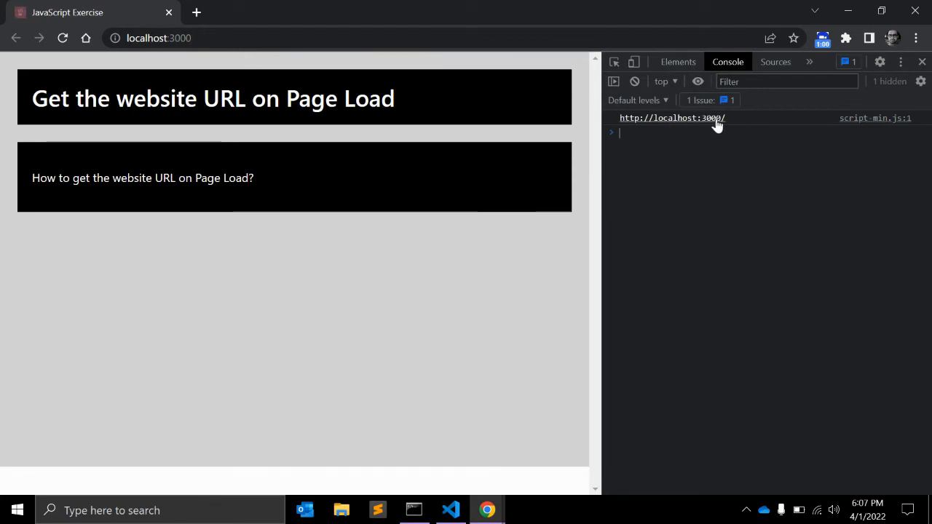
pyautogui.moveTo(467, 254)
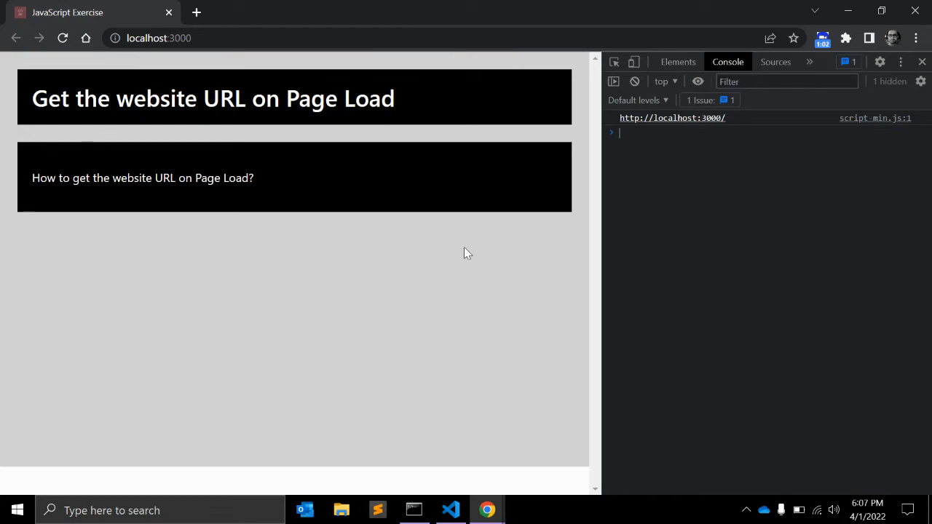
pyautogui.click(450, 510)
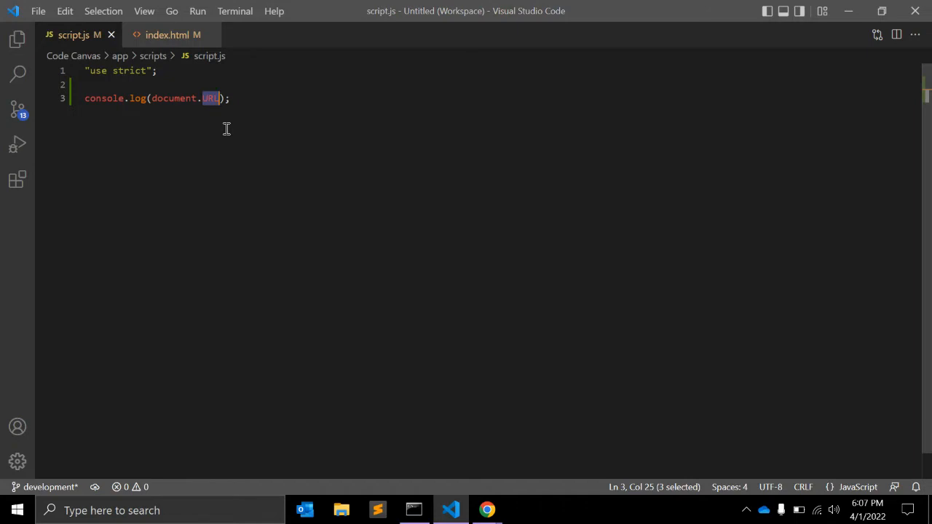
pyautogui.click(486, 510)
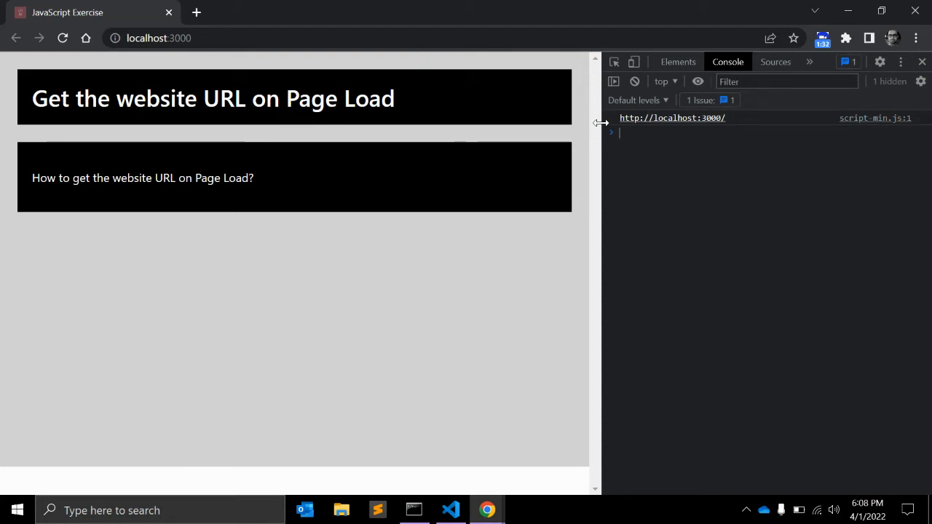
pyautogui.click(450, 509)
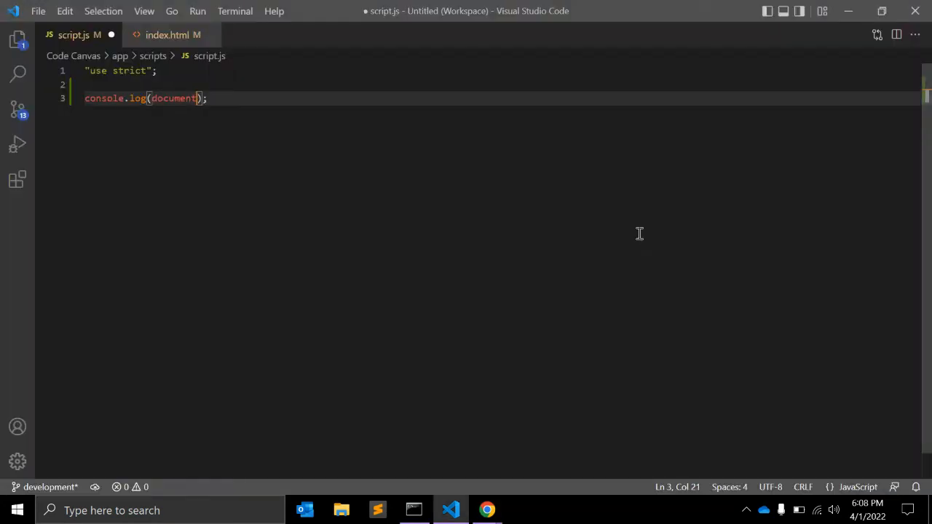
# Log document.location, browsing the IntelliSense property list along the way.
pyautogui.write('.')
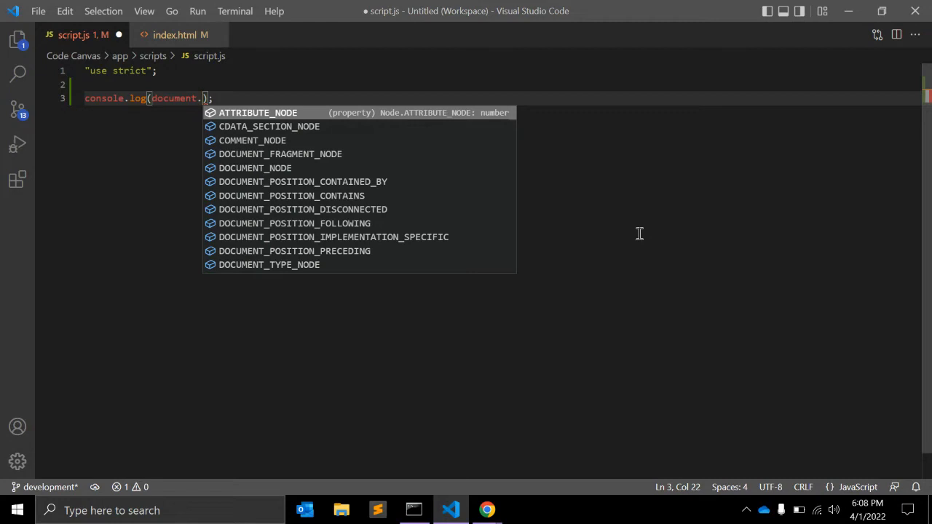
pyautogui.press('Down')
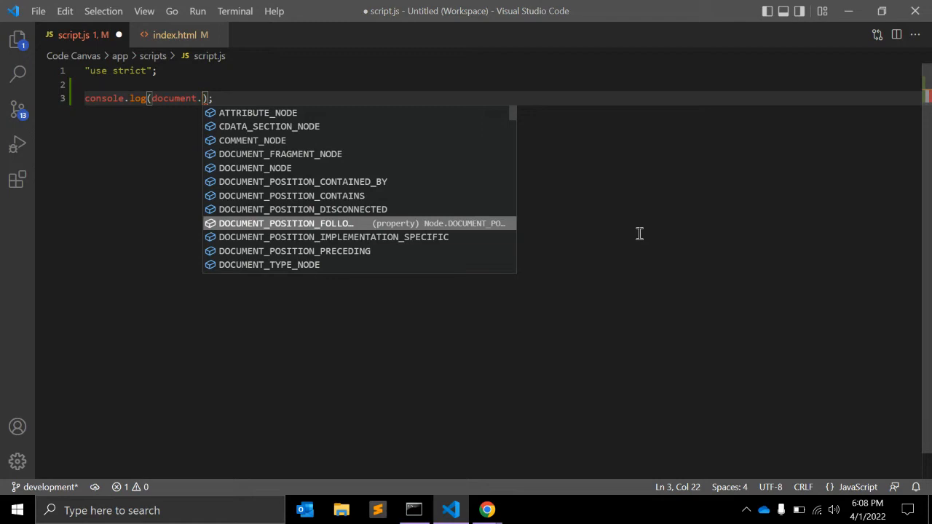
pyautogui.write('location')
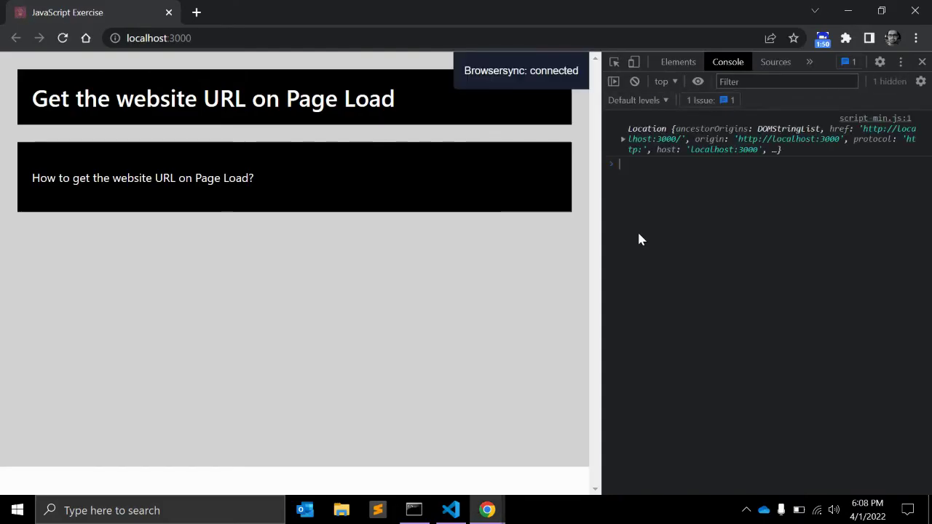
# Expand the logged Location object to see host, href, origin, port and protocol.
pyautogui.click(623, 138)
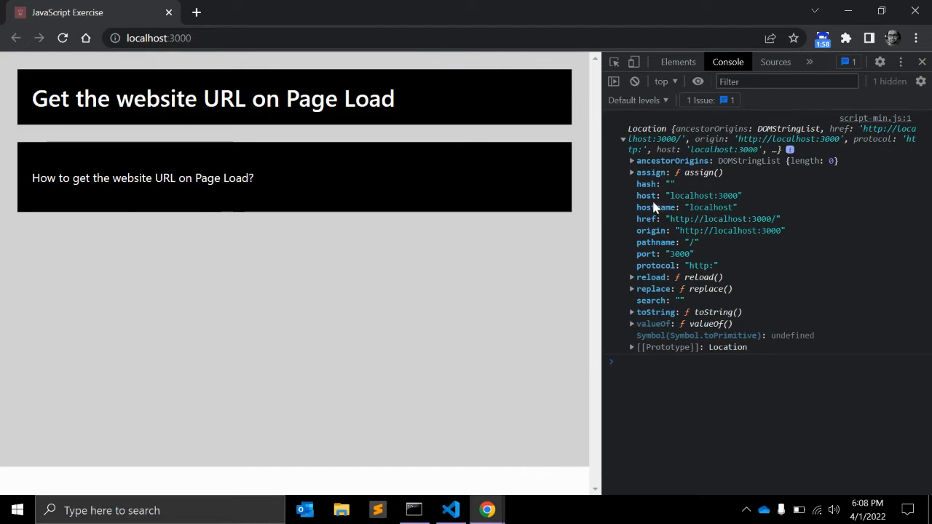
pyautogui.click(449, 509)
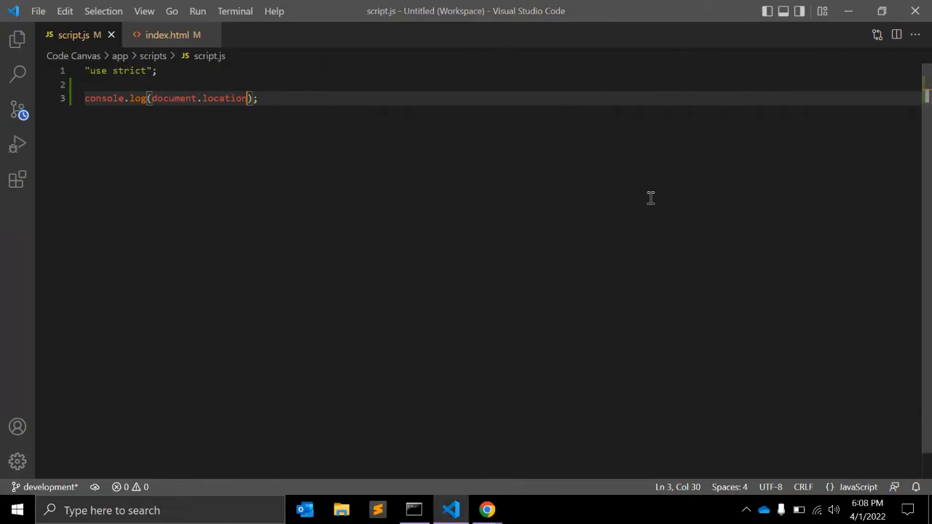
# Log document.location.host (localhost:3000), then switch it to document.location.hostname.
pyautogui.write('.host')
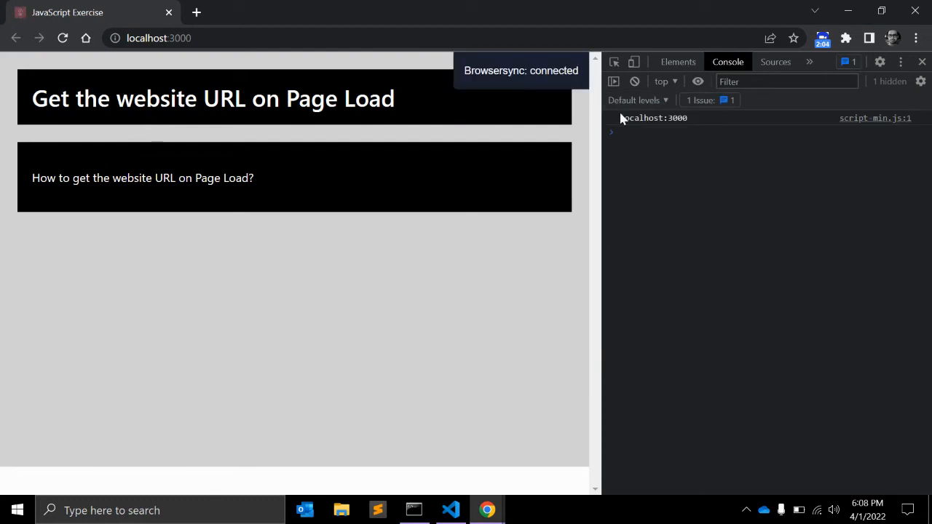
pyautogui.click(450, 510)
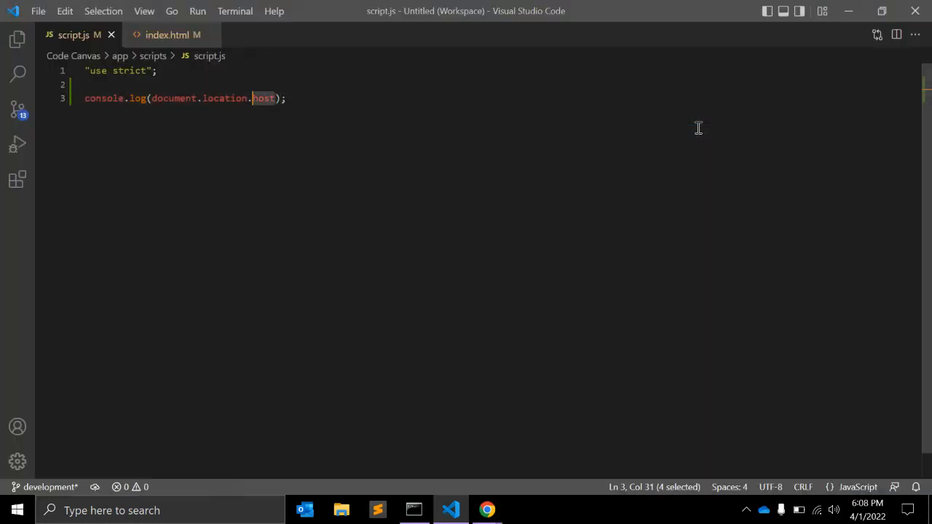
pyautogui.click(486, 510)
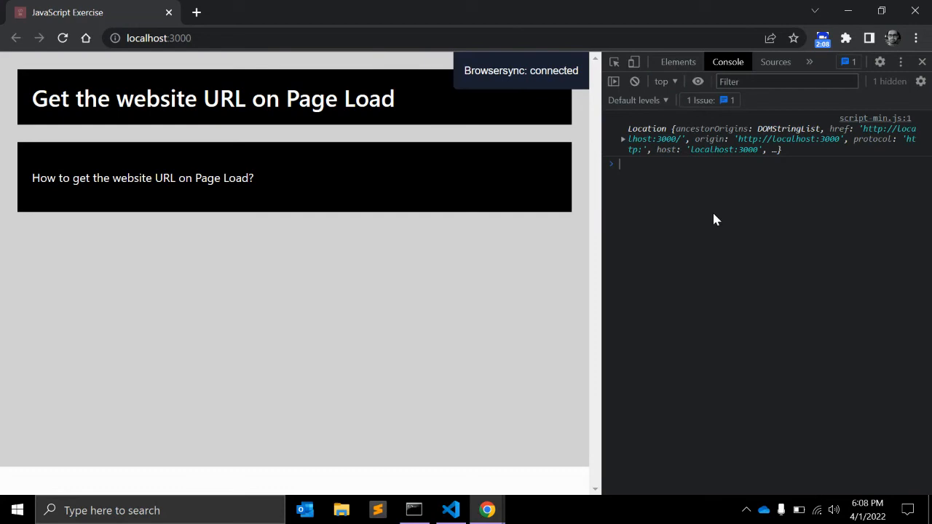
pyautogui.click(624, 138)
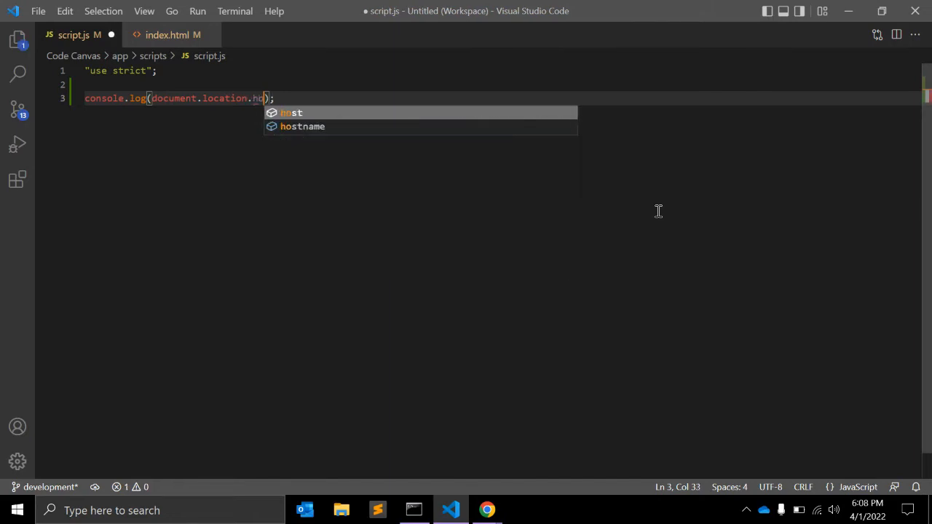
pyautogui.click(487, 508)
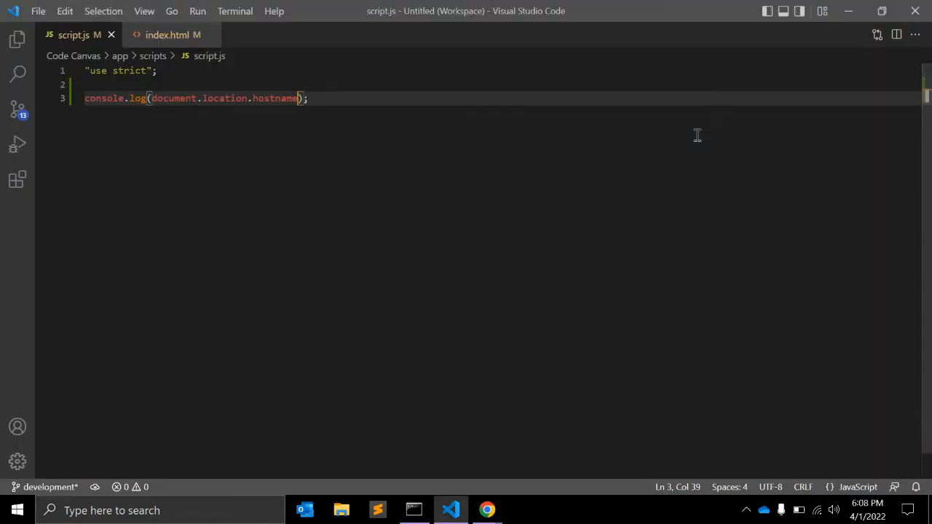
pyautogui.click(487, 509)
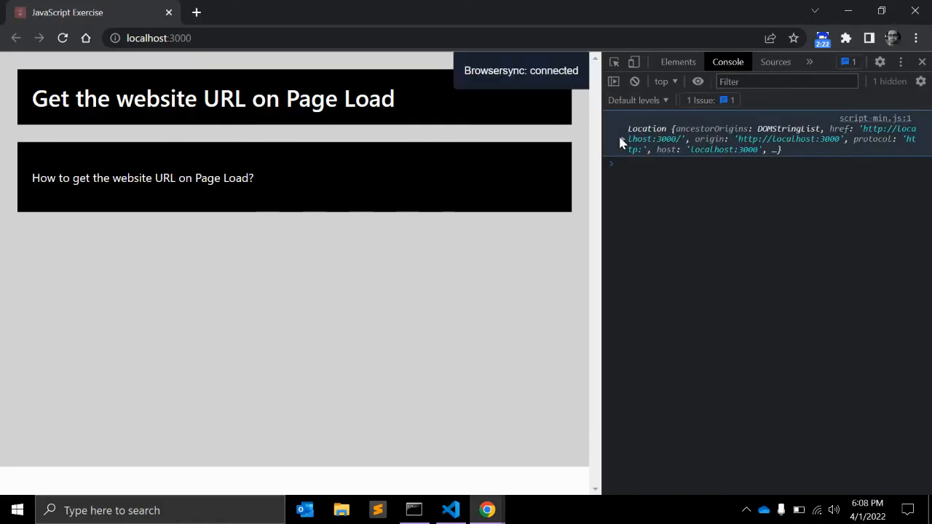
# Expand the logged Location object's properties, then return to script.js in the editor.
pyautogui.click(612, 128)
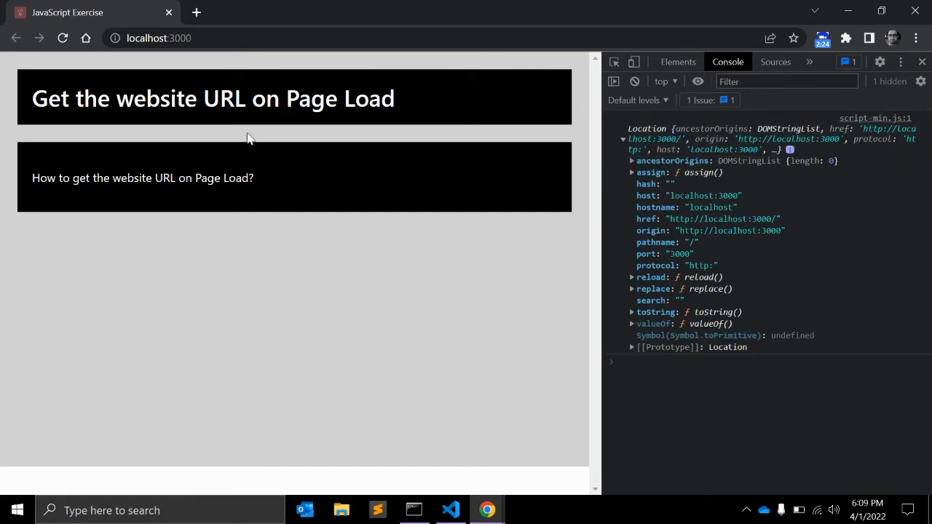
pyautogui.moveTo(638, 230)
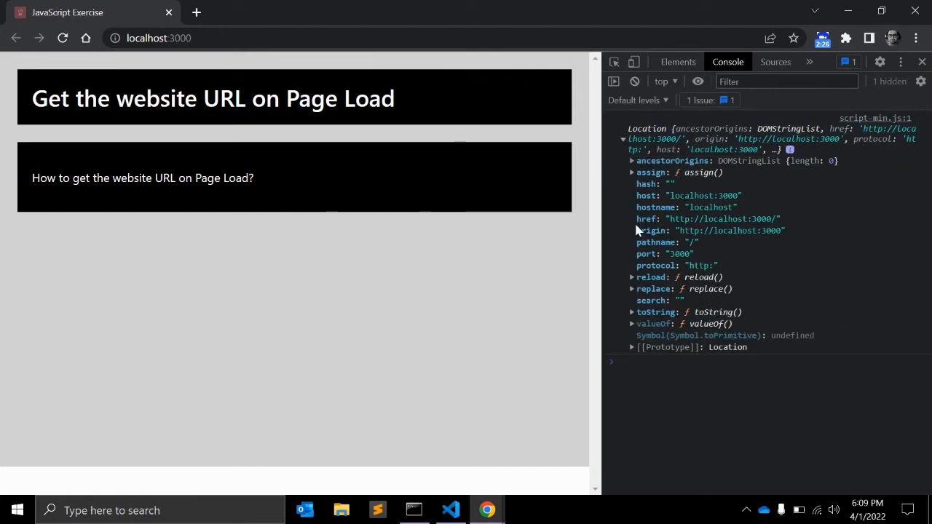
pyautogui.moveTo(646, 221)
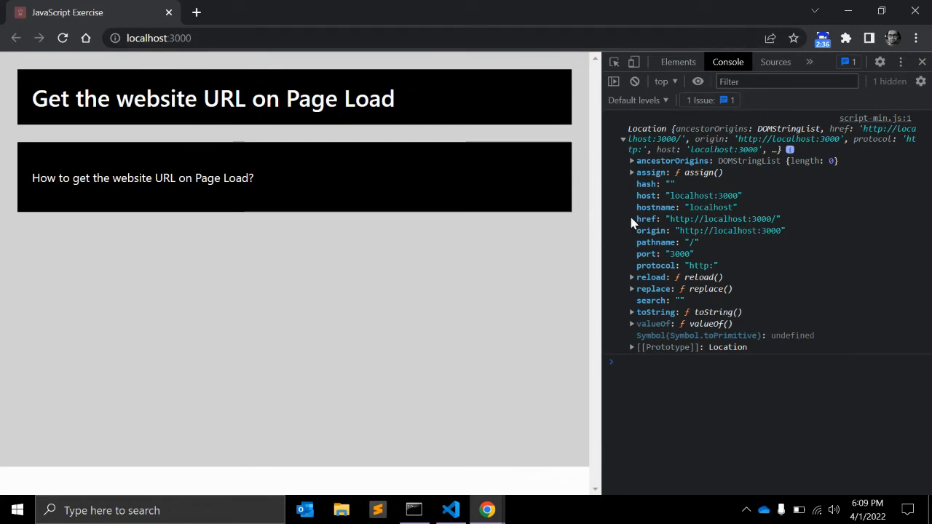
pyautogui.moveTo(652, 253)
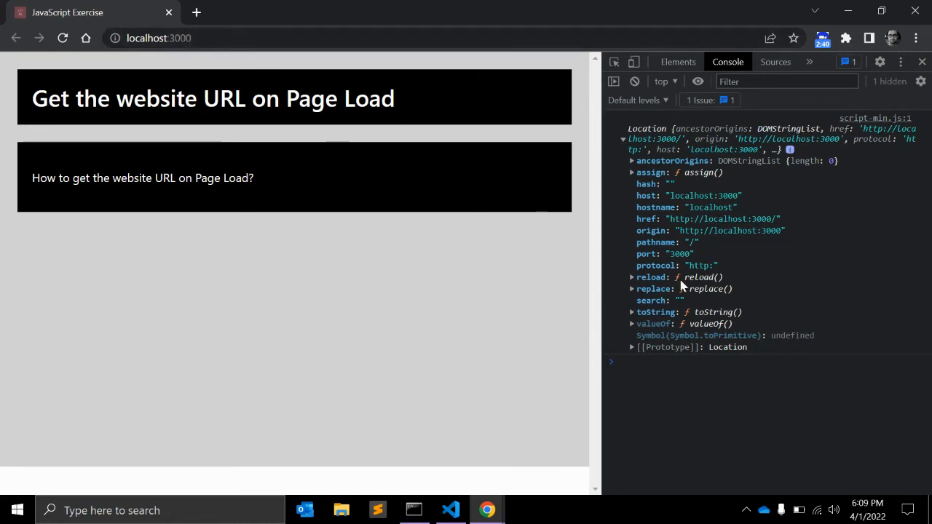
pyautogui.moveTo(693, 246)
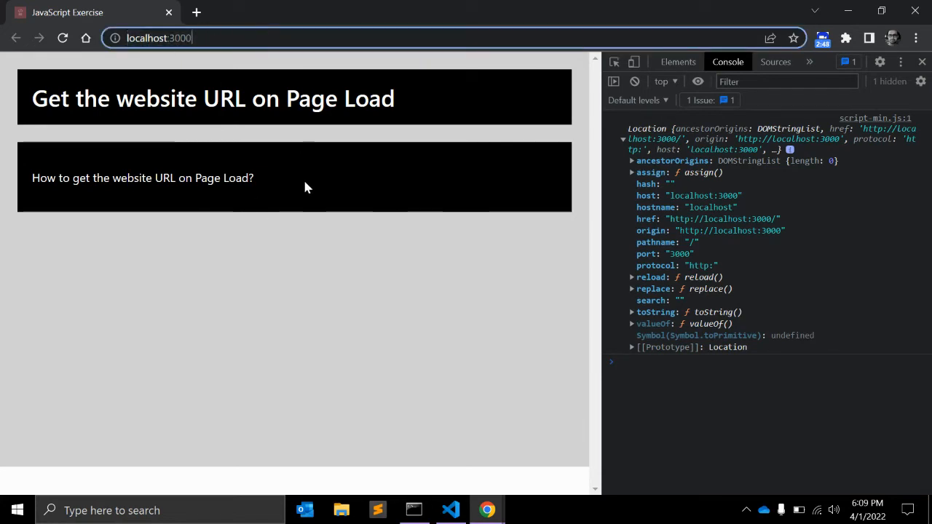
pyautogui.moveTo(750, 319)
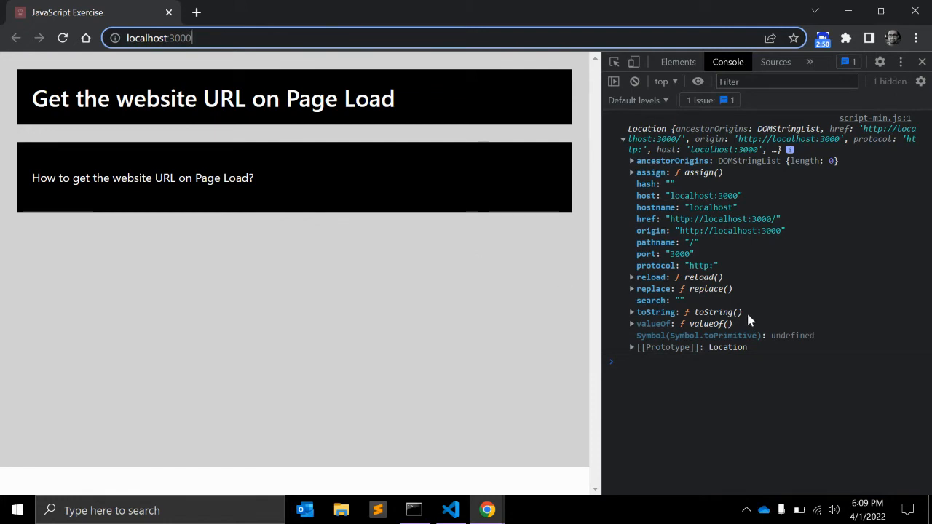
pyautogui.moveTo(650, 260)
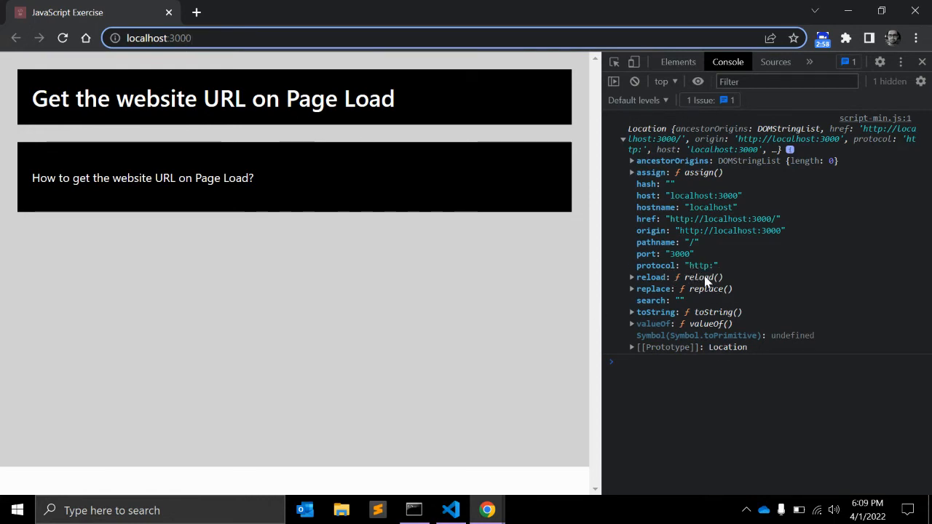
pyautogui.moveTo(690, 265)
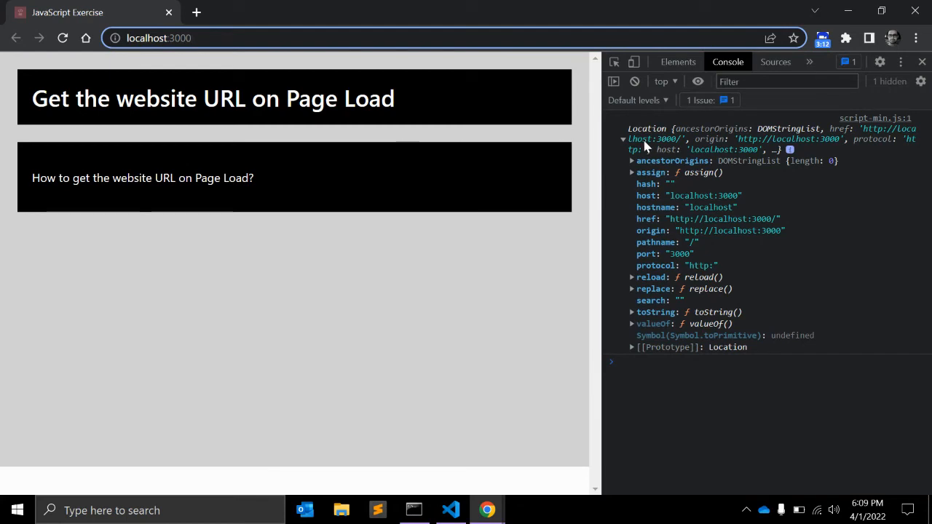
pyautogui.moveTo(482, 508)
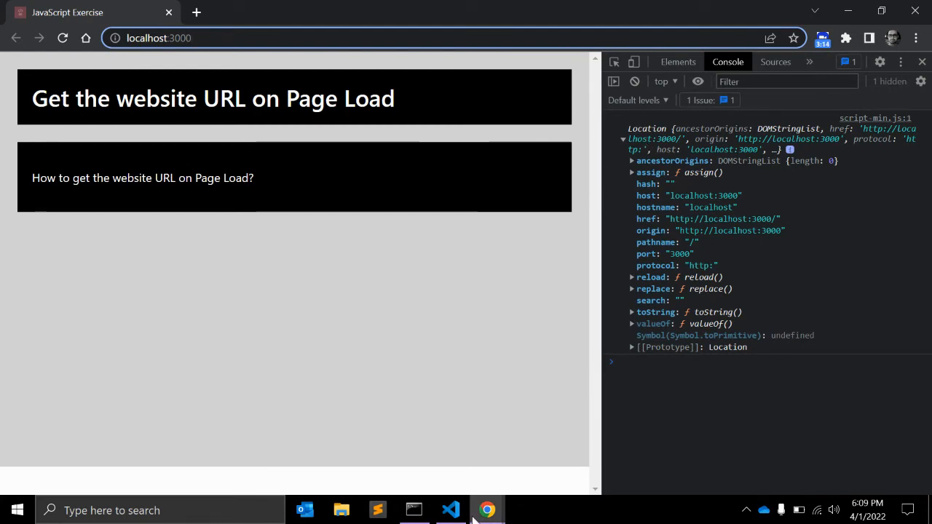
pyautogui.click(450, 510)
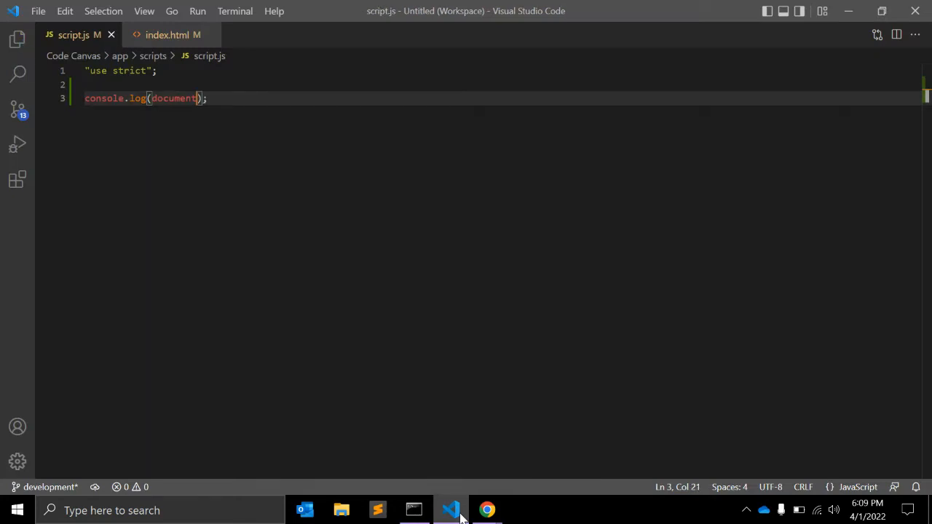
pyautogui.click(487, 509)
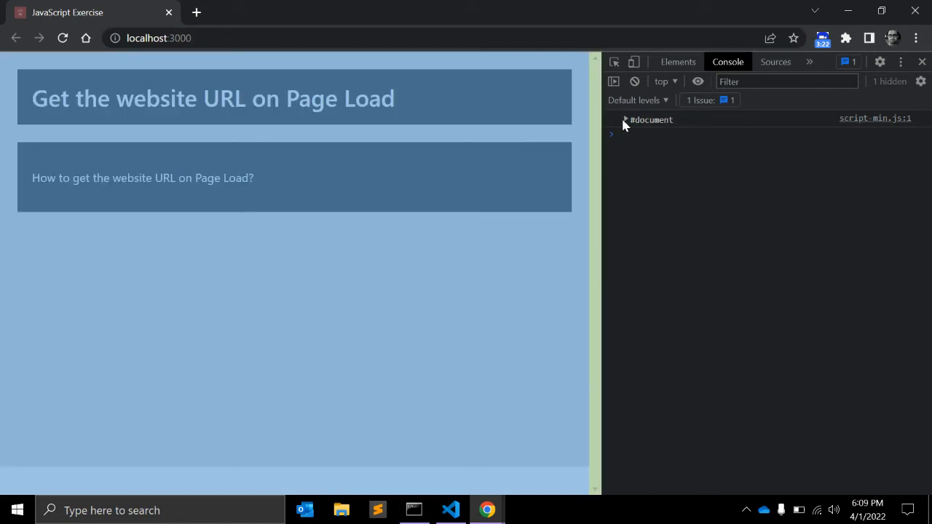
pyautogui.click(450, 510)
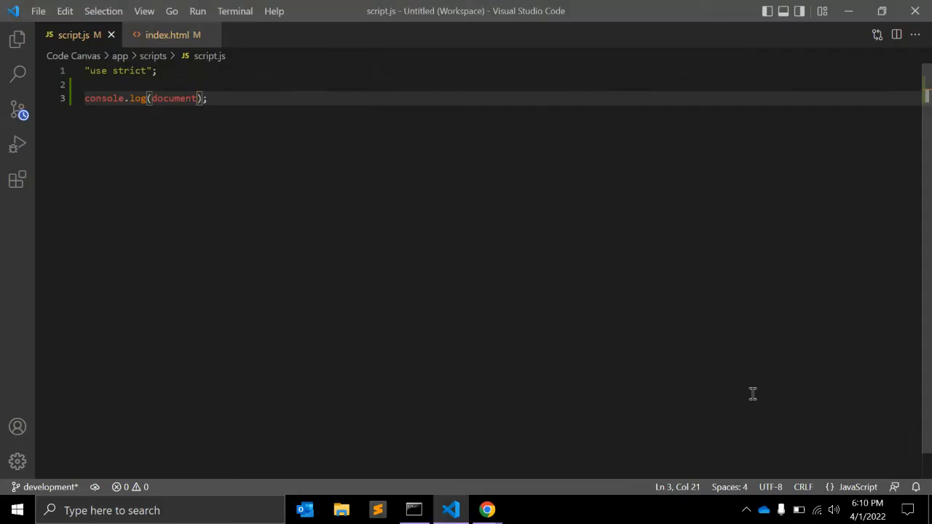
pyautogui.write('.')
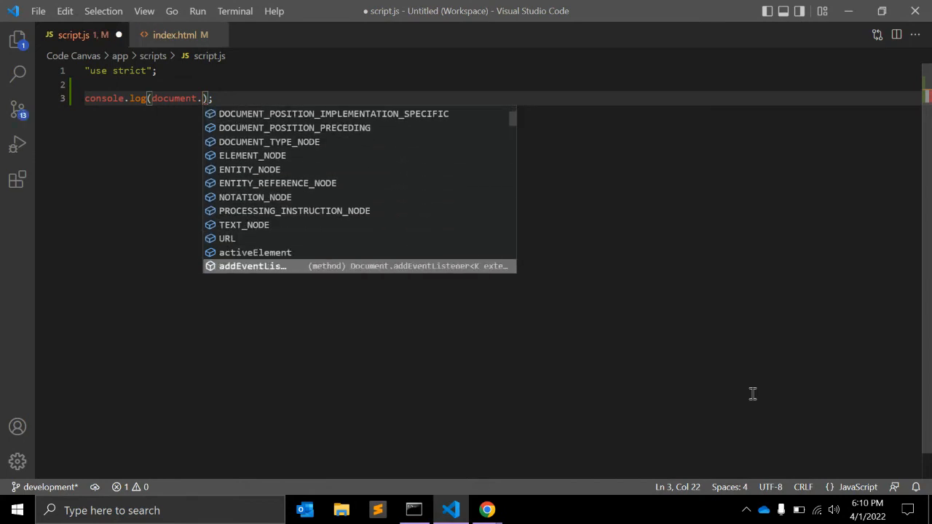
pyautogui.write('baseURI')
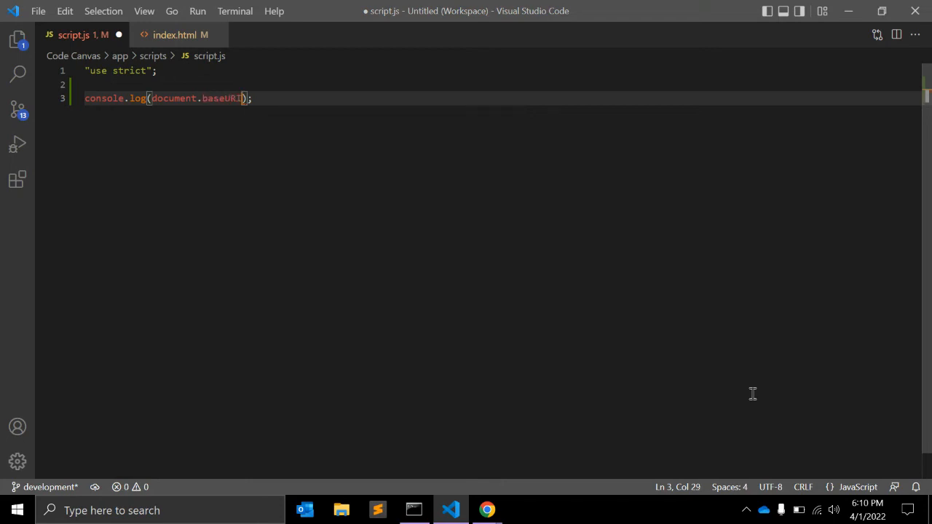
pyautogui.click(487, 510)
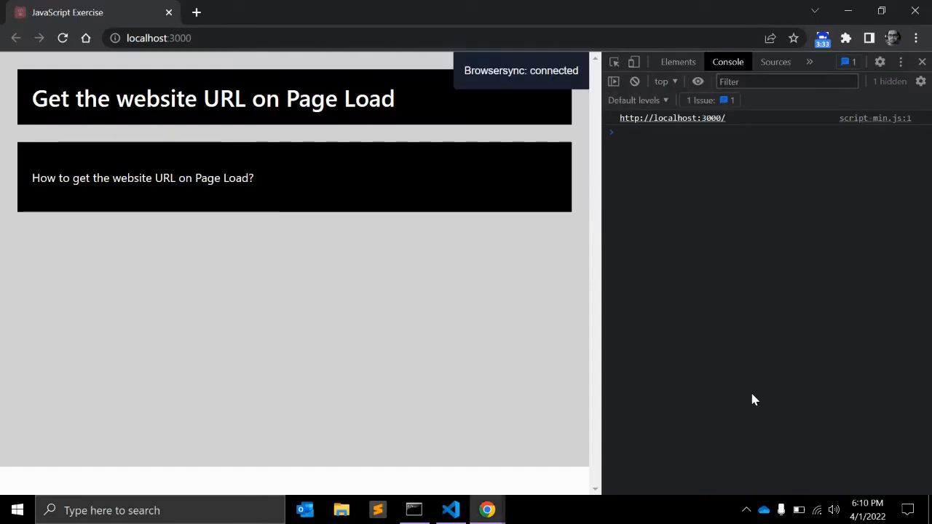
pyautogui.moveTo(734, 128)
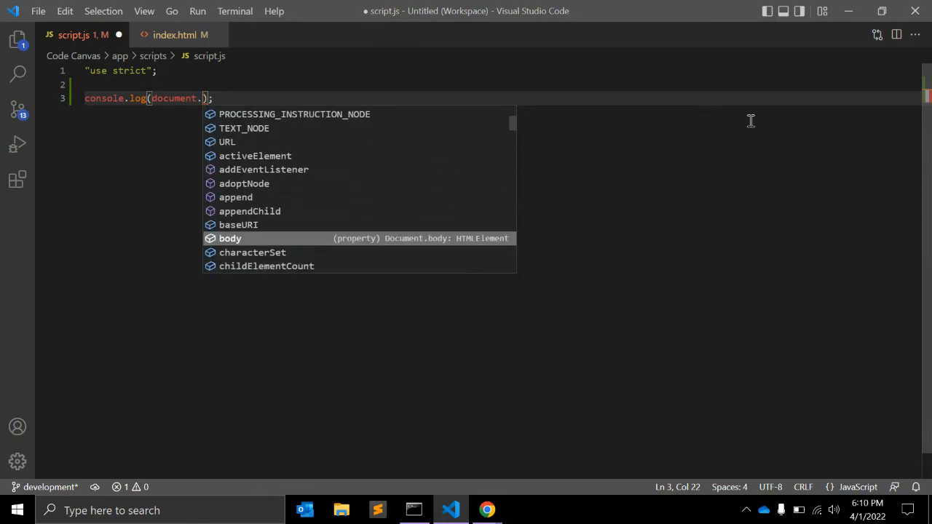
# Log document.body and expand the <body> element in the console to see its children.
pyautogui.click(486, 510)
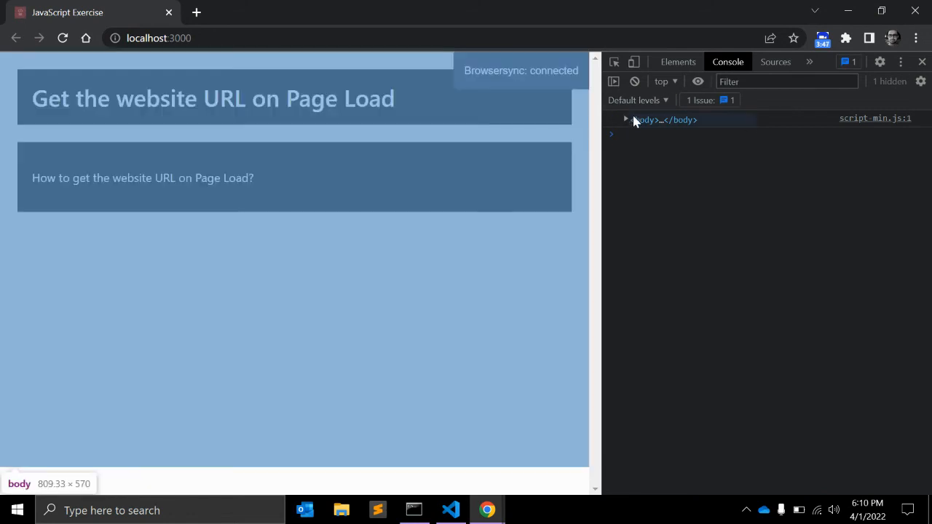
pyautogui.click(626, 119)
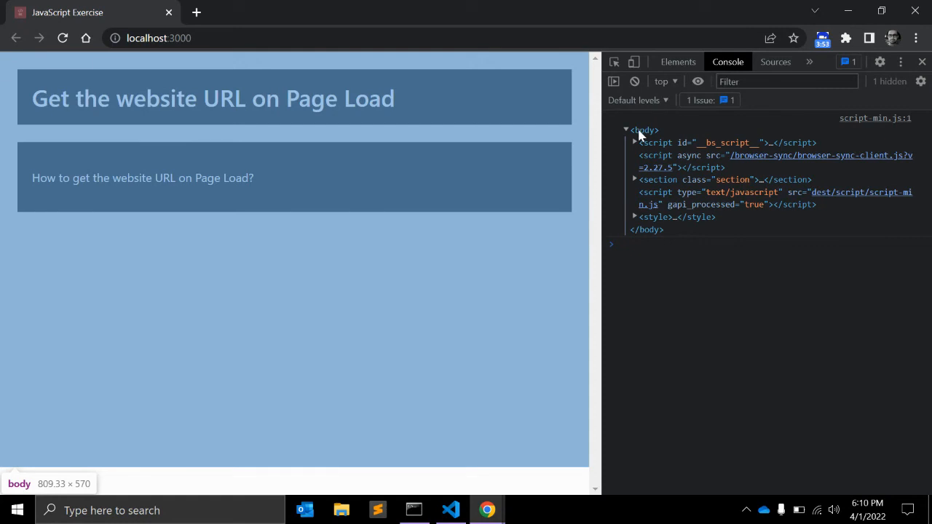
pyautogui.click(450, 509)
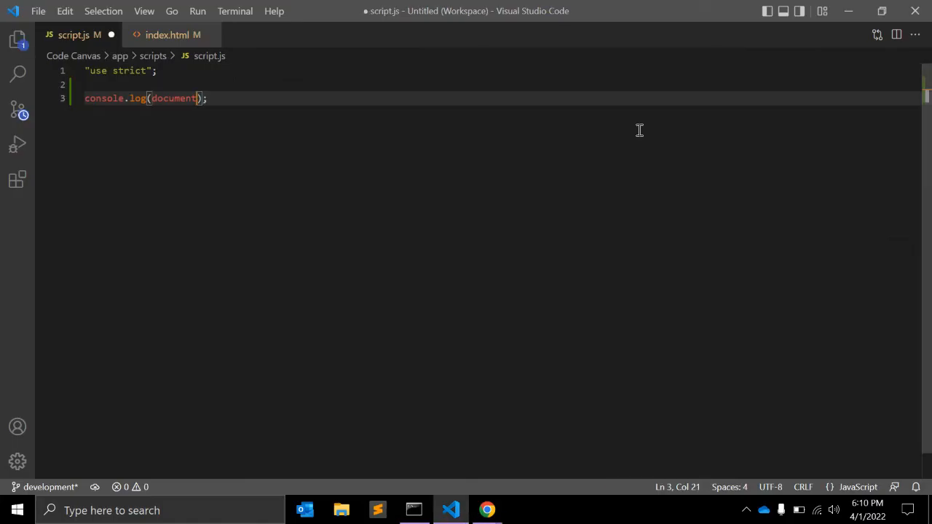
# Save script.js, then scroll through document's IntelliSense members and clear the console.log argument.
pyautogui.press('Ctrl+s')
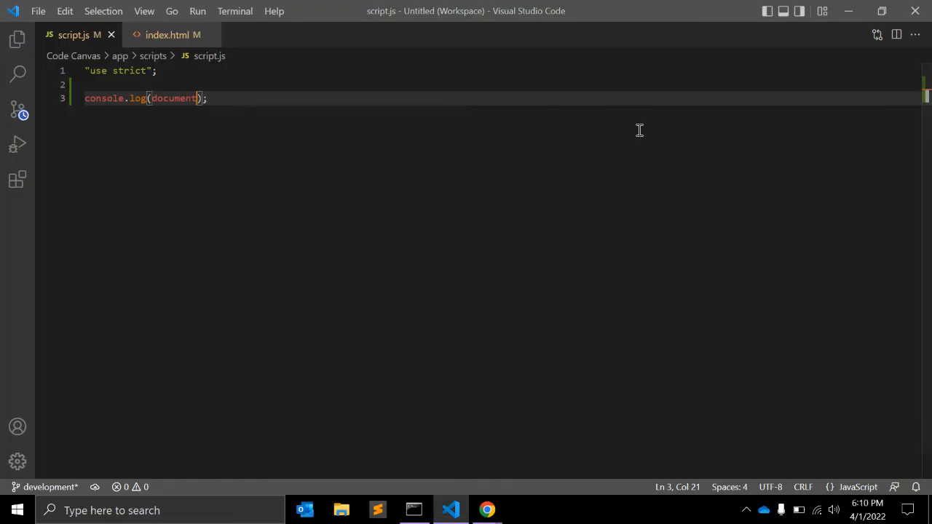
pyautogui.write('.')
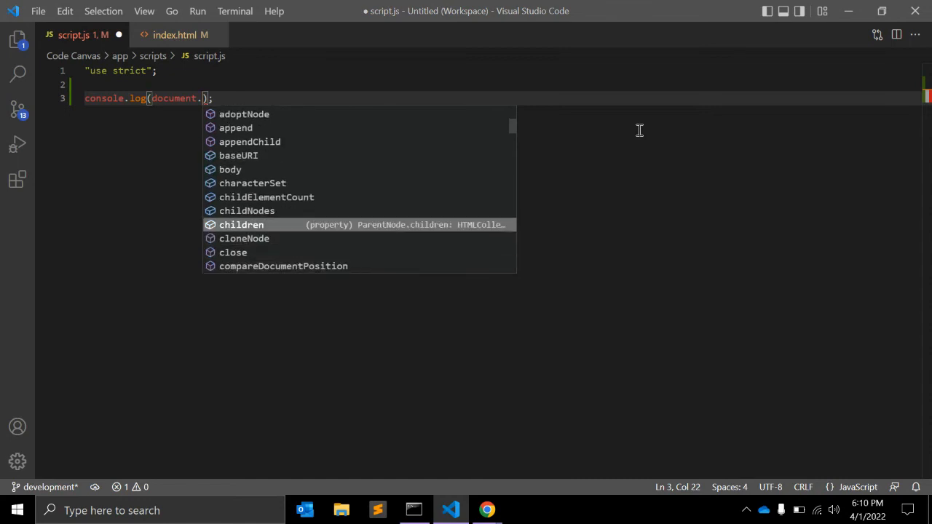
pyautogui.press('Down')
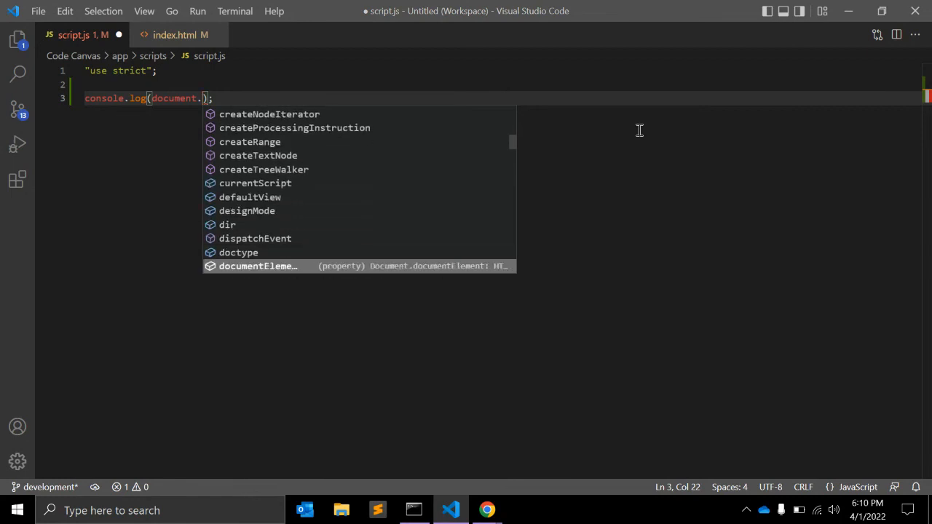
pyautogui.scroll(-3)
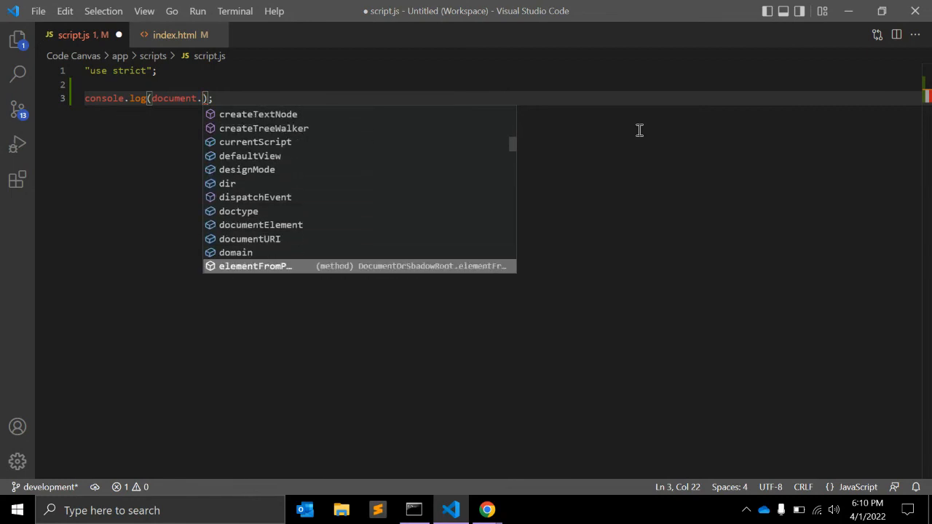
pyautogui.scroll(-3)
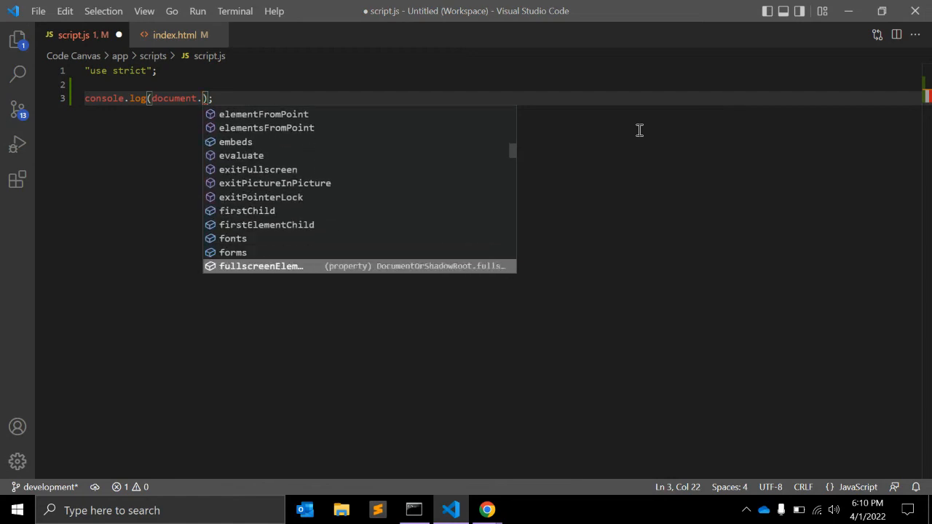
pyautogui.scroll(-3)
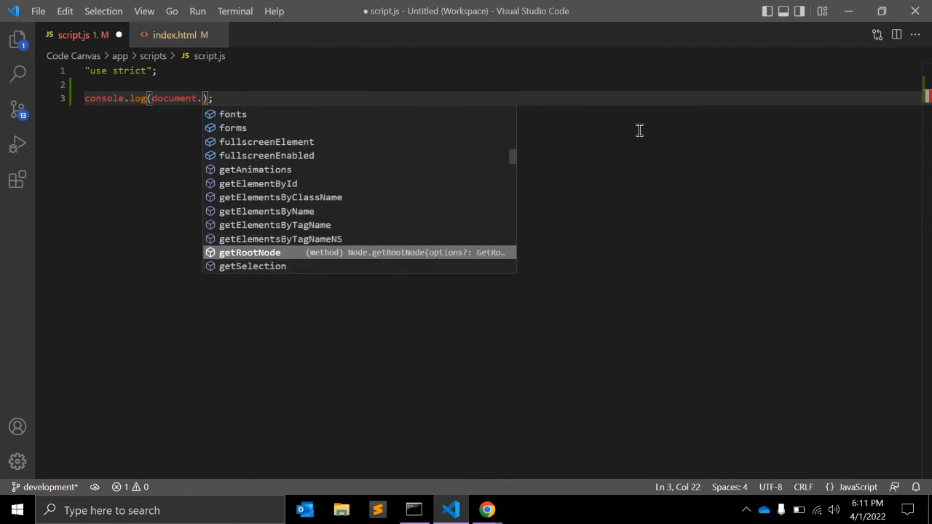
pyautogui.press('Up')
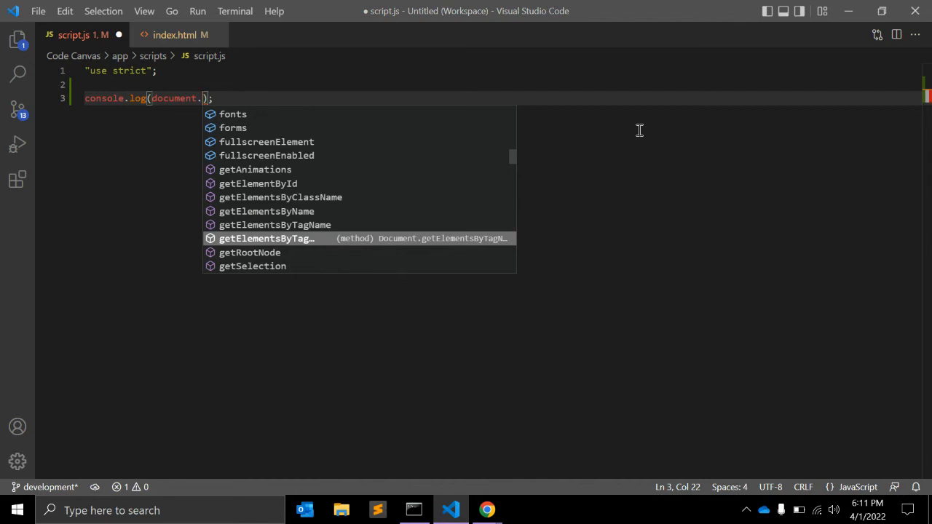
pyautogui.scroll(-3)
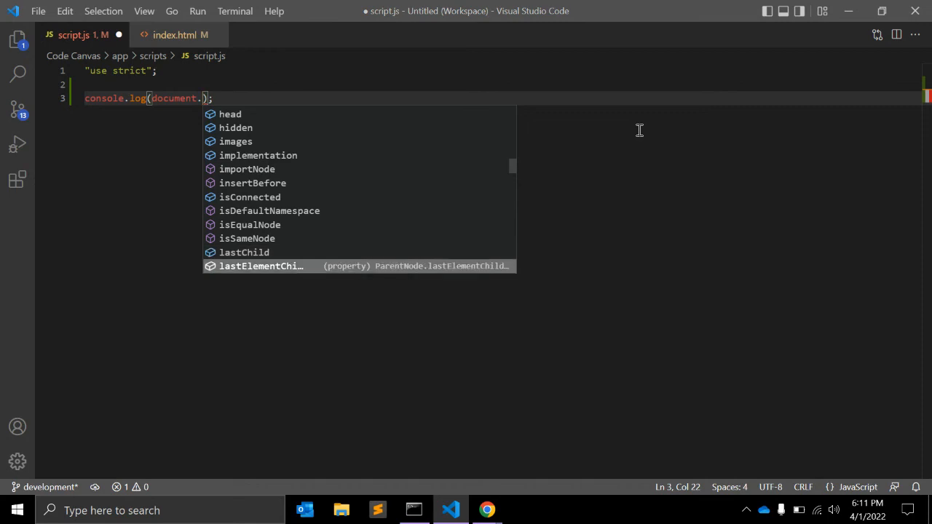
pyautogui.scroll(-3)
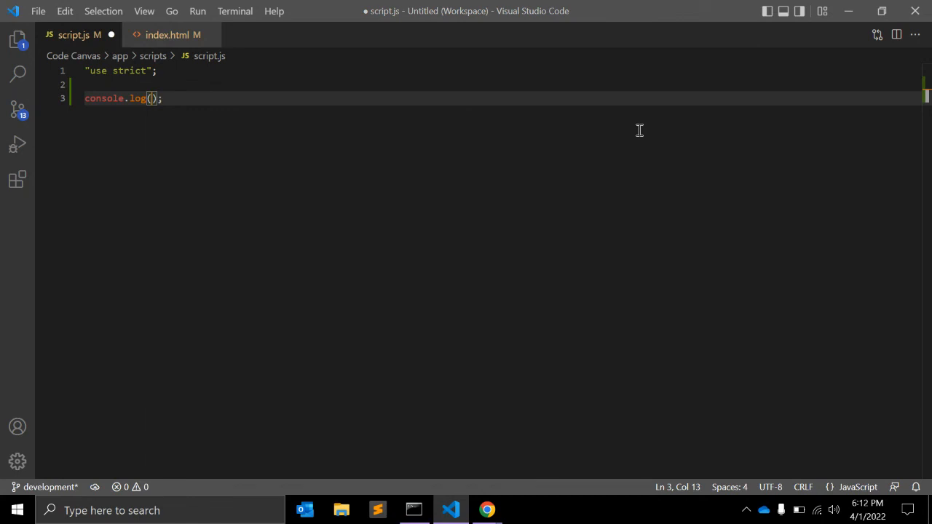
# Re-enter document. in console.log and scroll its suggestions down to the onload and mouse event handlers.
pyautogui.write('document')
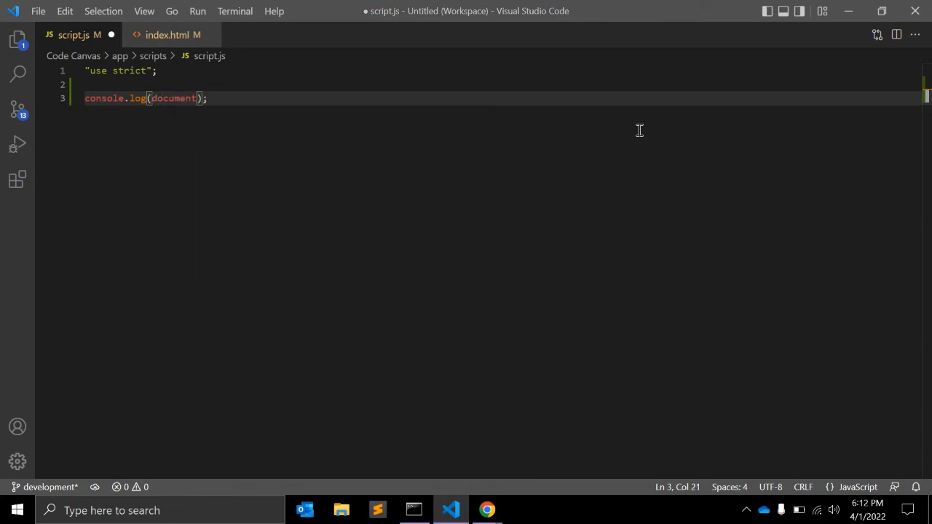
pyautogui.write('.')
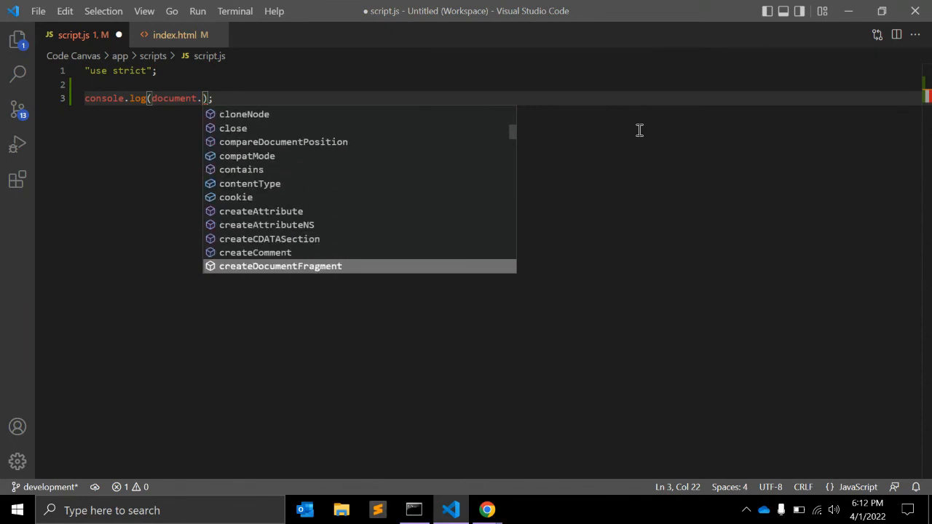
pyautogui.scroll(-3)
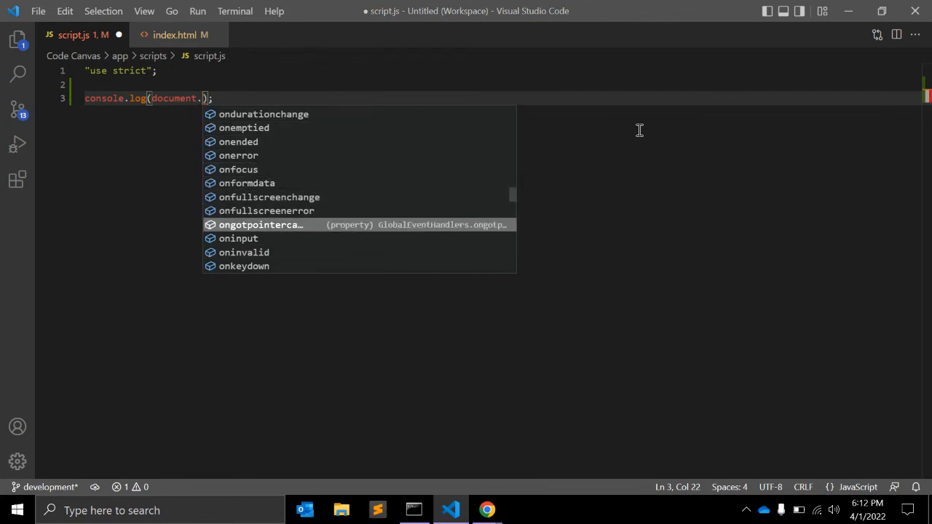
pyautogui.scroll(-3)
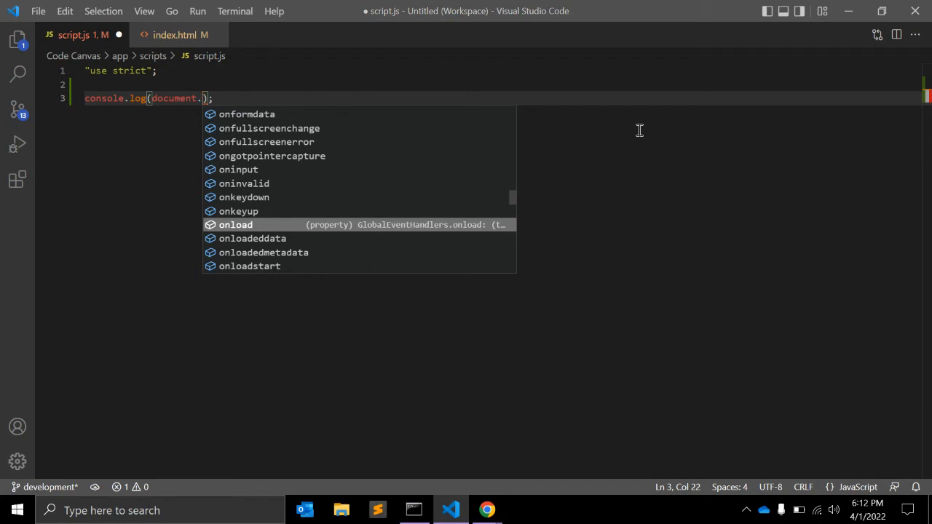
pyautogui.press('Down')
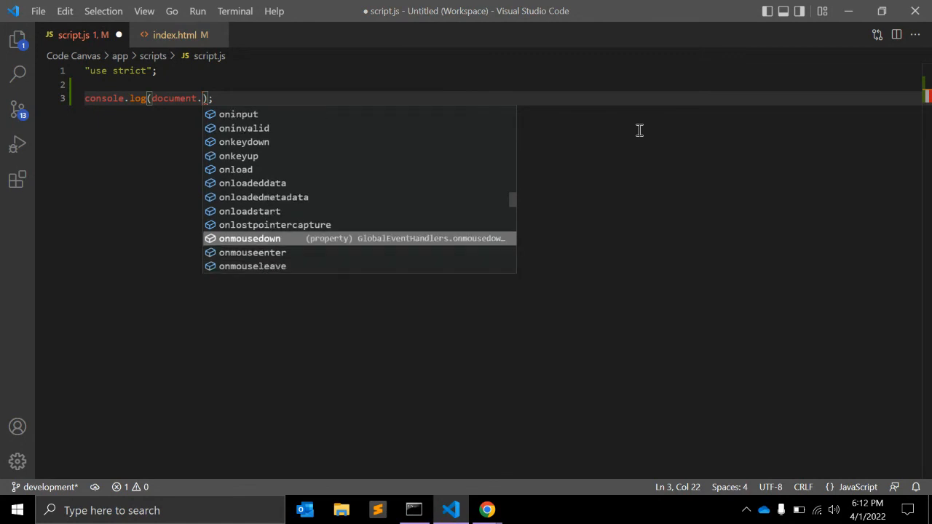
pyautogui.scroll(-3)
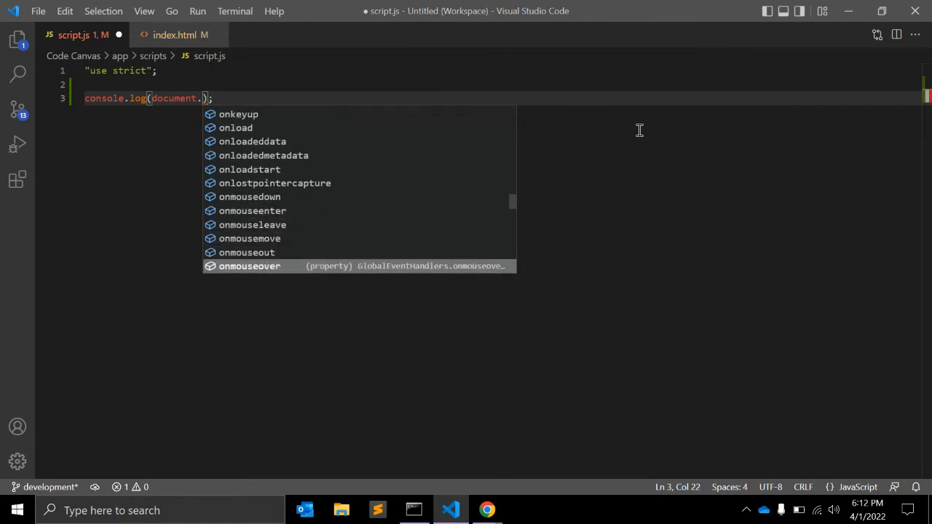
pyautogui.scroll(-3)
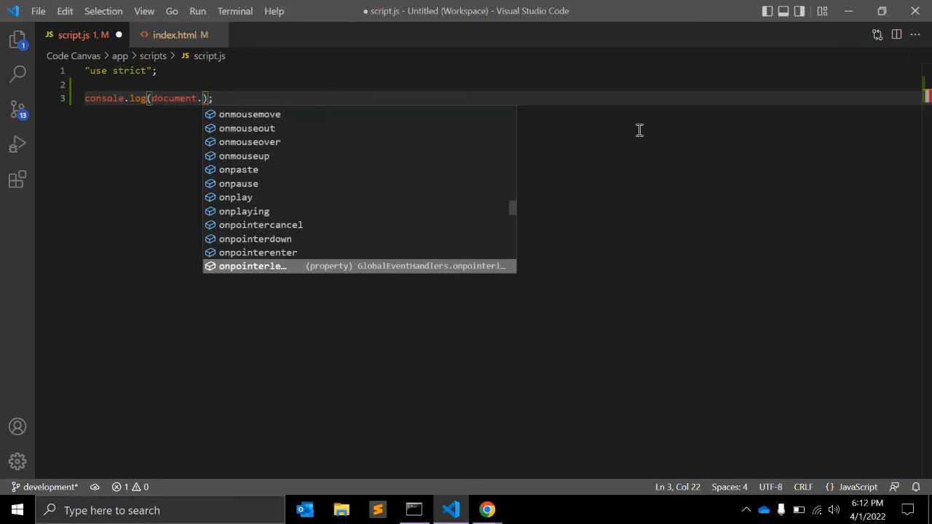